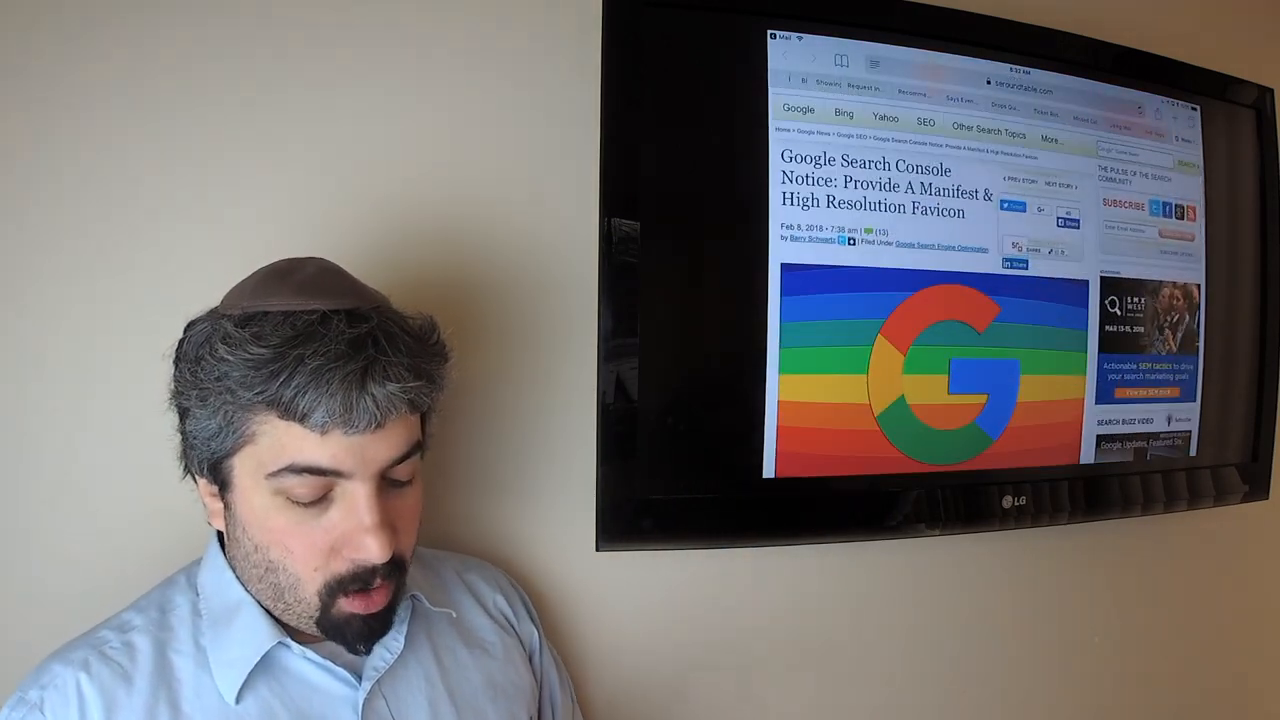
pyautogui.scroll(-3)
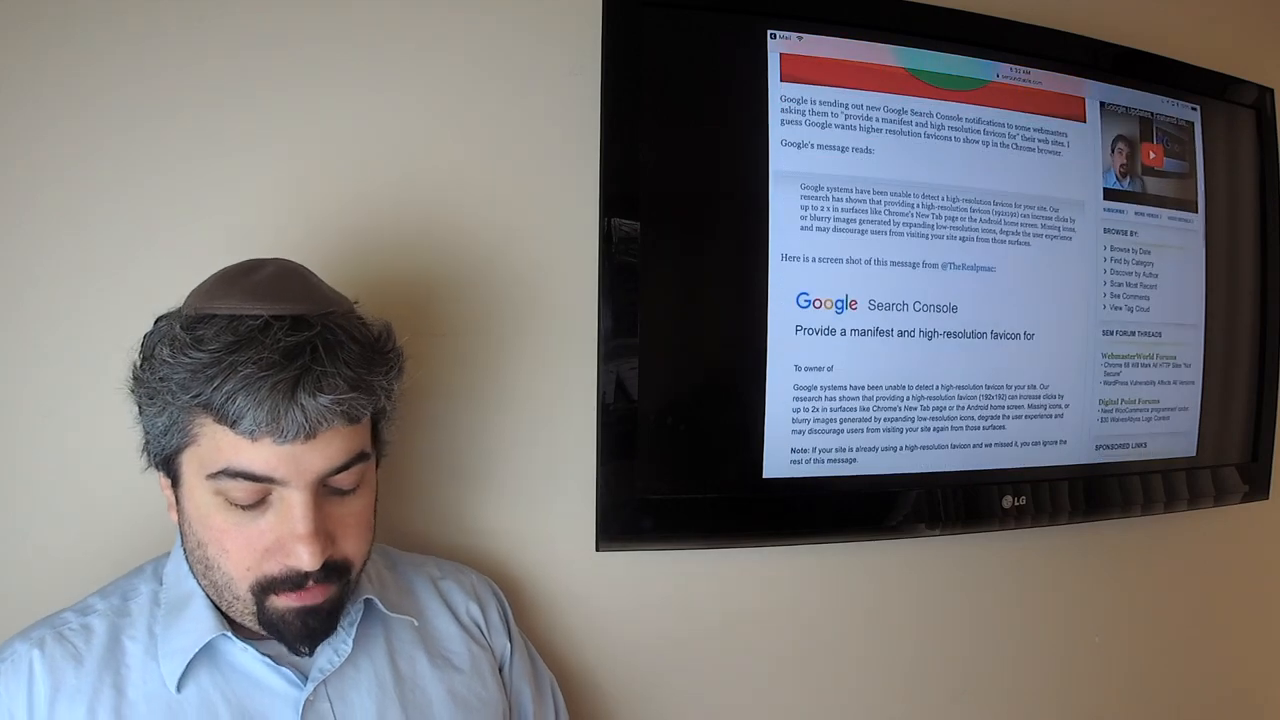